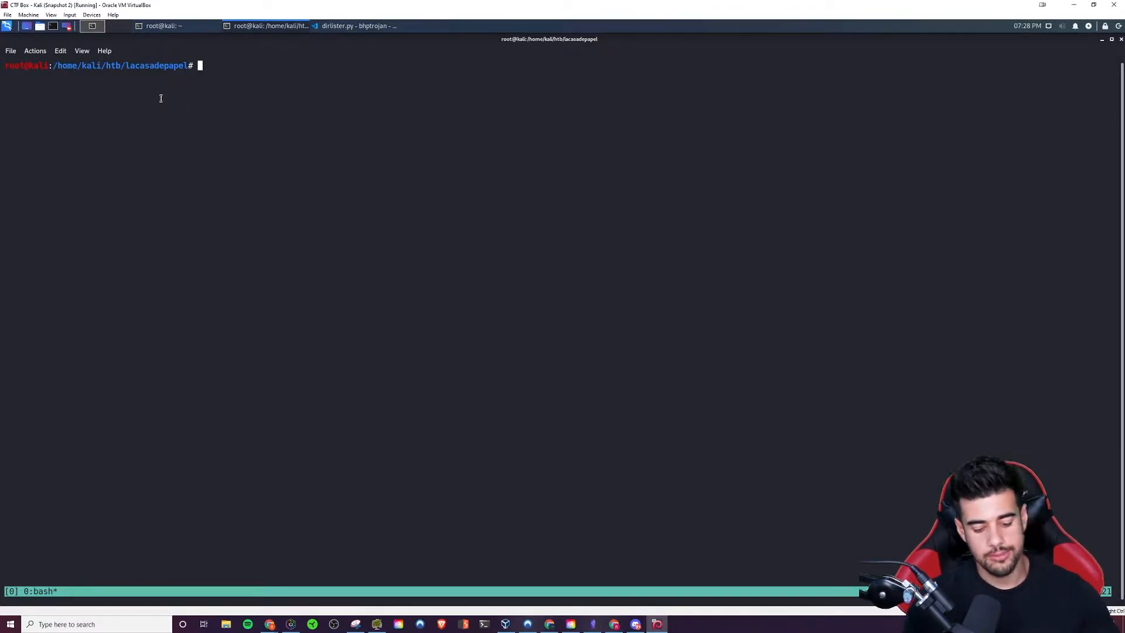
Launch an AutoRecon scan against target 10.10.10.131
{"action": "type", "text": "autorecon 10.10.10.131"}
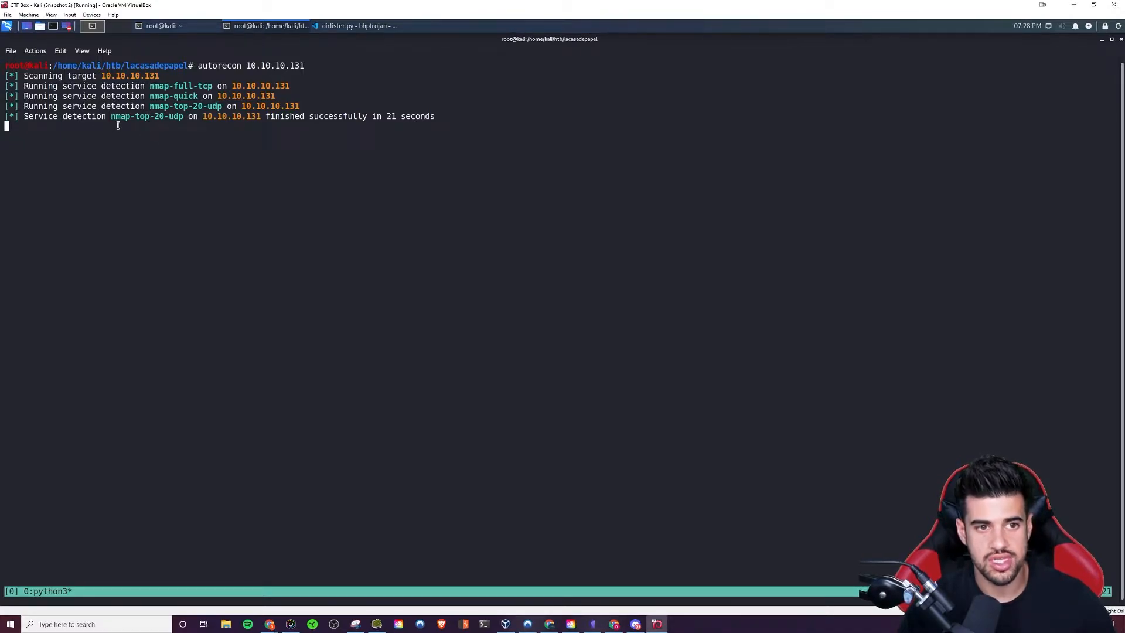
{"action": "mouse_move", "coordinate": [266, 127]}
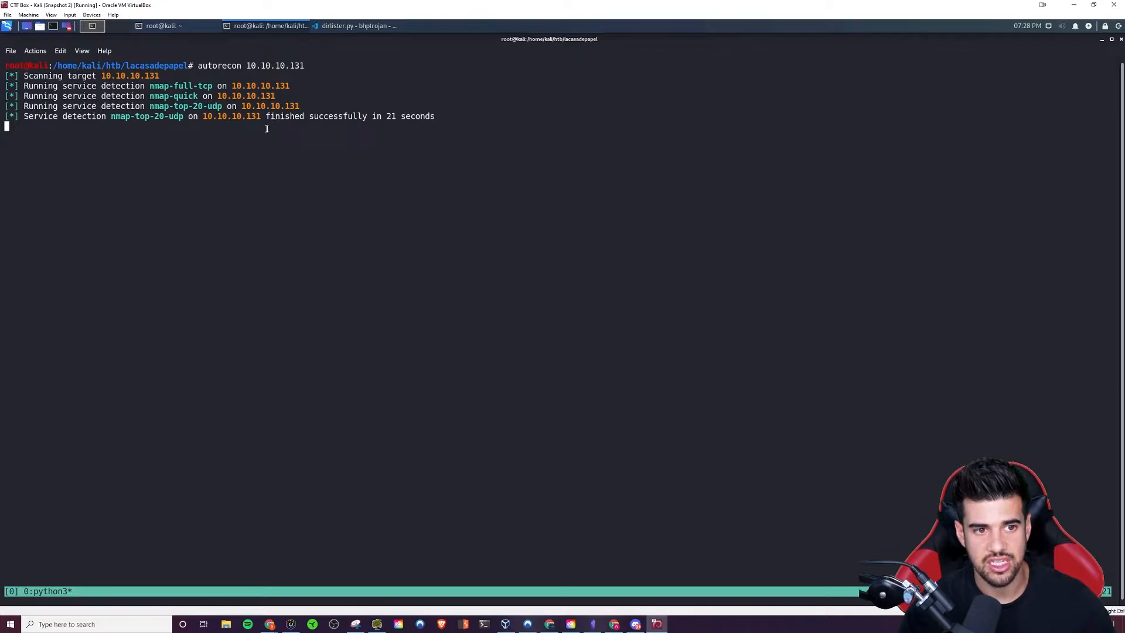
{"action": "mouse_move", "coordinate": [77, 170]}
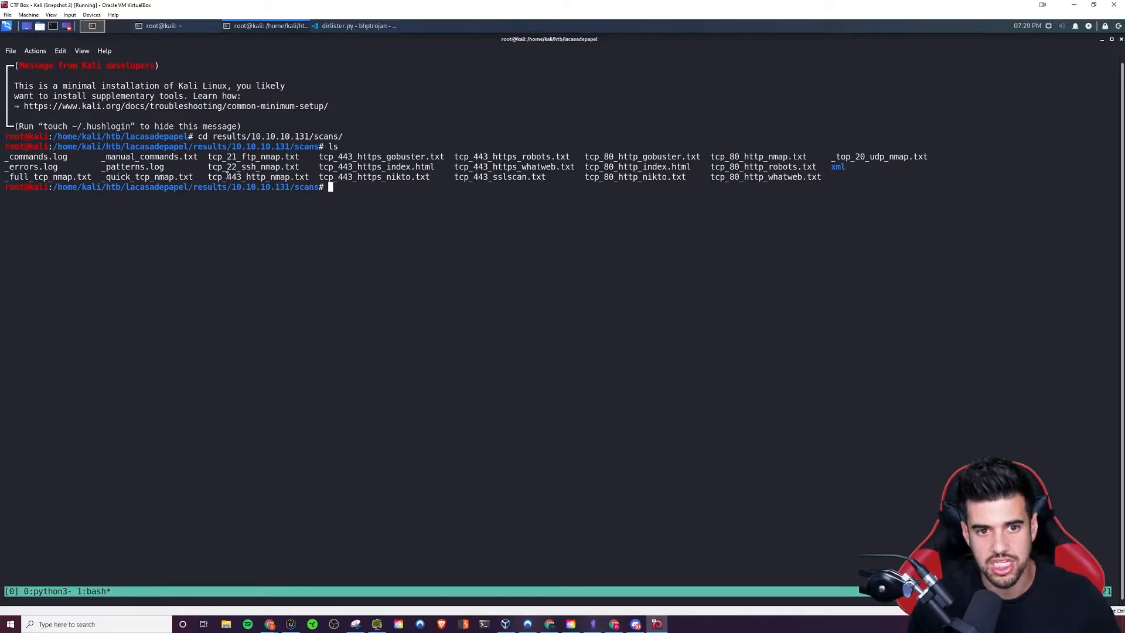
Print _quick_tcp_nmap.txt and highlight the FTP service version vsftpd 2.3.4
{"action": "type", "text": "cat _quick_tcp_nmap.txt"}
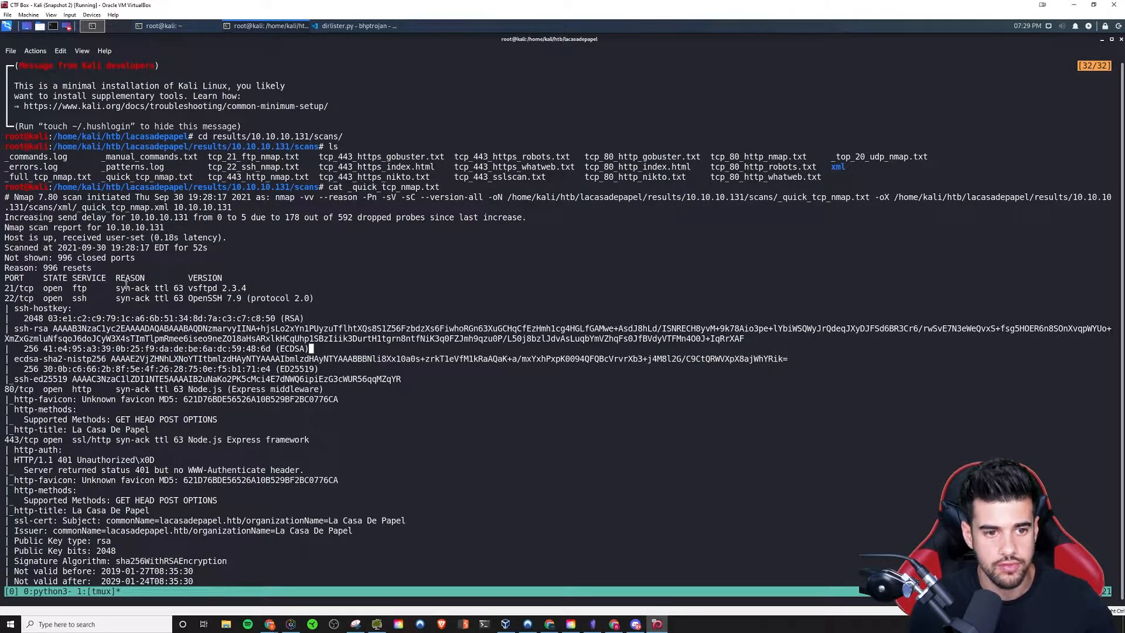
{"action": "double_click", "coordinate": [217, 288]}
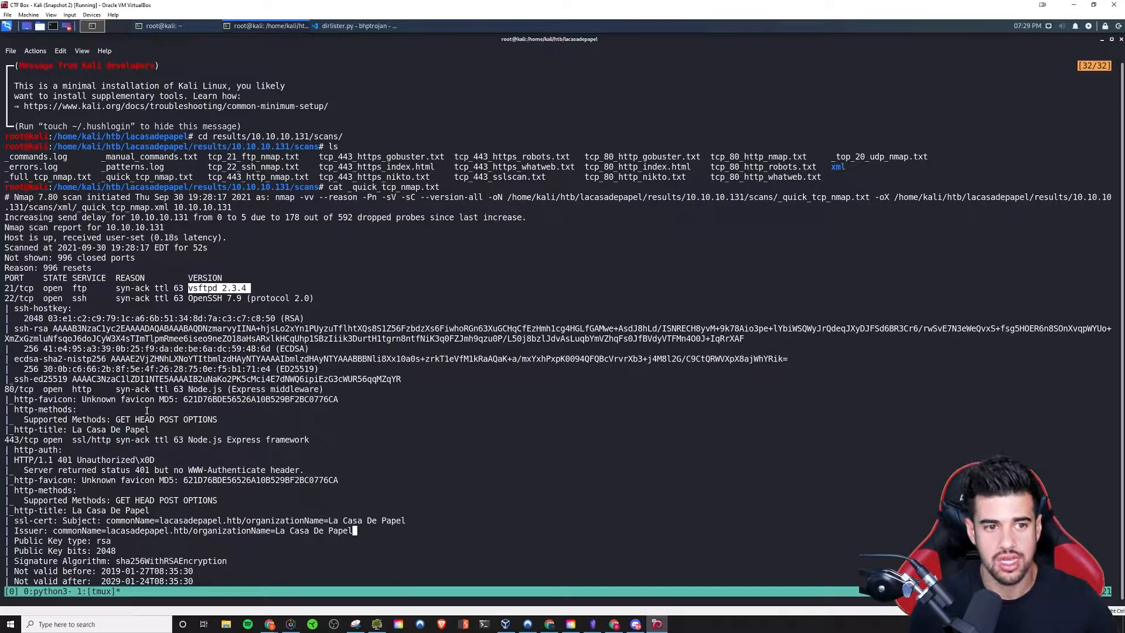
{"action": "scroll", "scroll_direction": "down", "scroll_amount": 3}
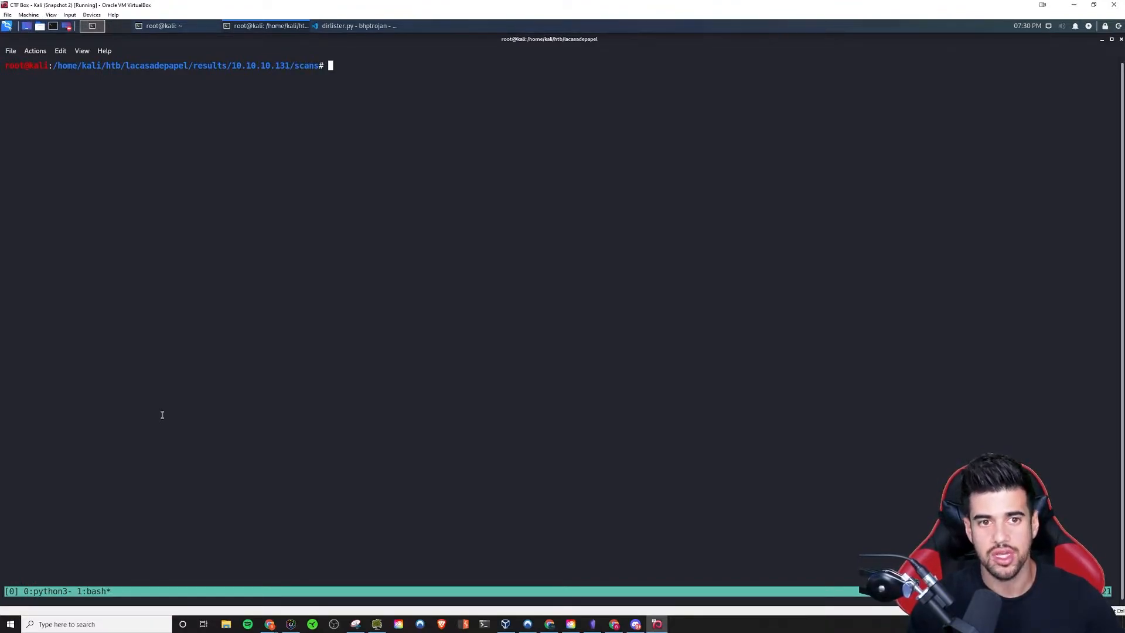
List the scans folder and print tcp_443_https_gobuster.txt, which returns no output
{"action": "type", "text": "ls"}
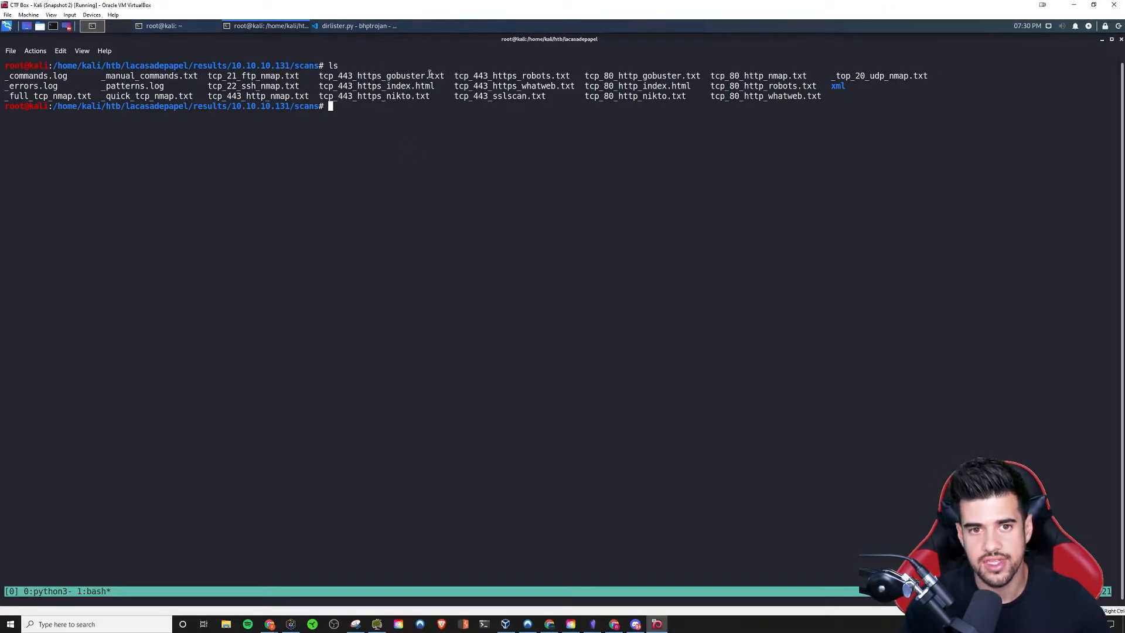
{"action": "double_click", "coordinate": [380, 75]}
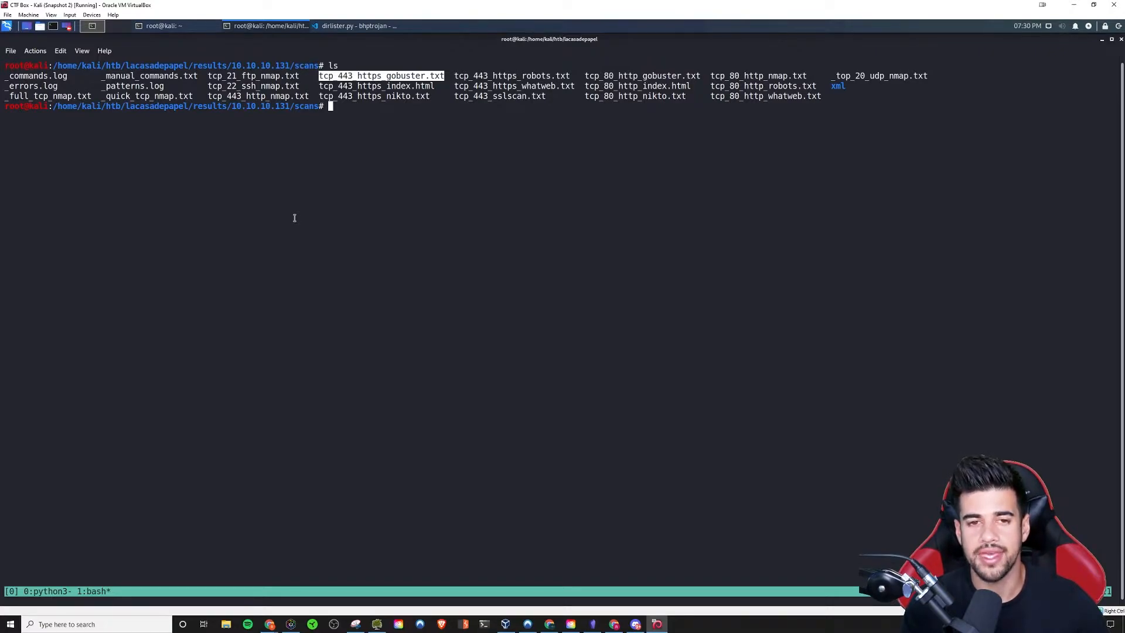
{"action": "mouse_move", "coordinate": [353, 181]}
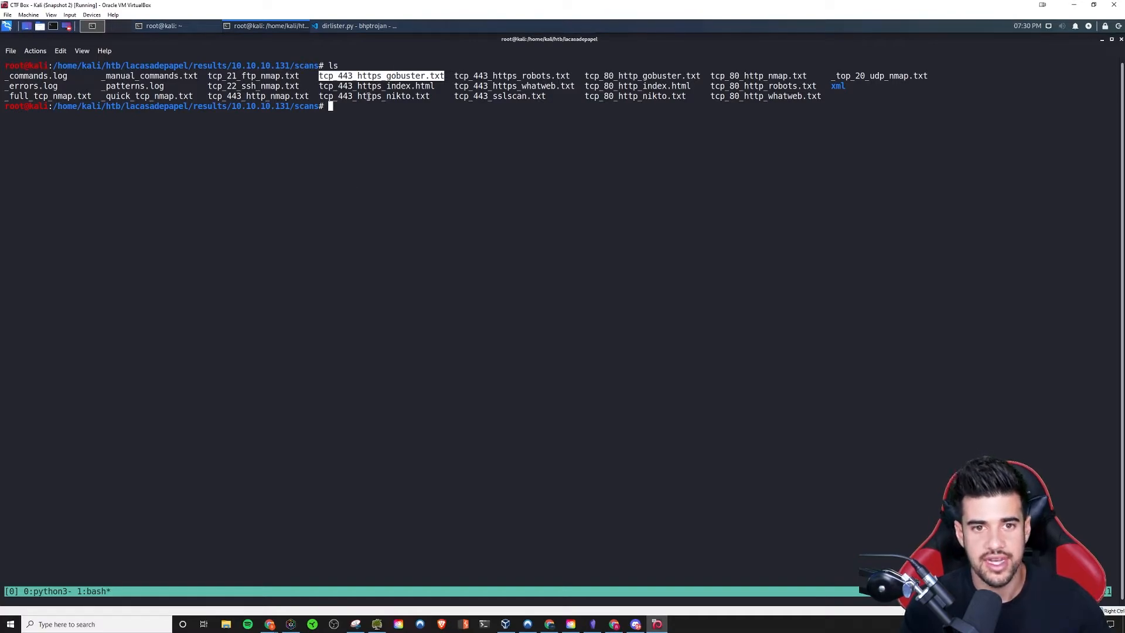
{"action": "type", "text": "cat tcp_443_https_gobuster.txt"}
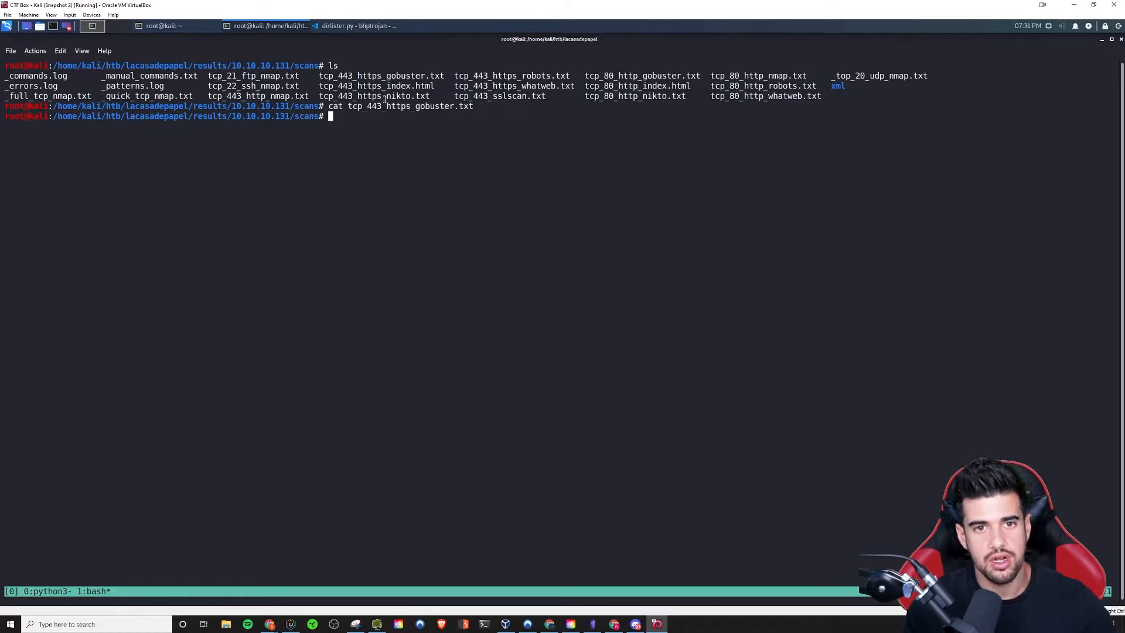
Print tcp_80_http_robots.txt, which shows a 404 Not Found response
{"action": "double_click", "coordinate": [380, 76]}
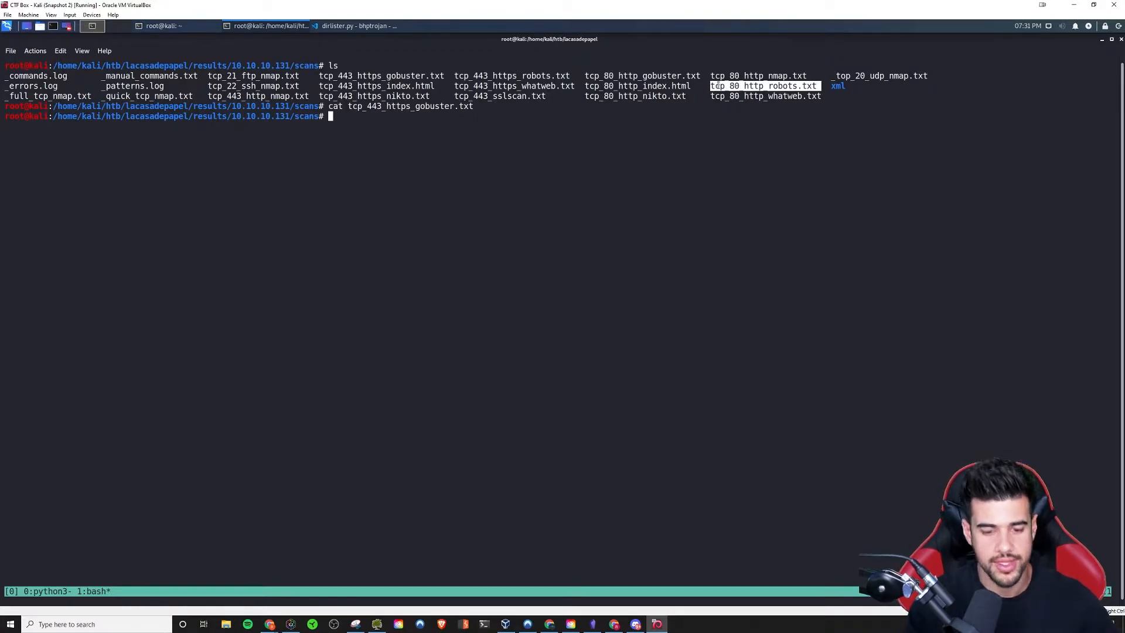
{"action": "type", "text": "cat tcp_80_http_robots.txt"}
{"action": "type", "text": "cat tcp_21_ftp_nmap.txt"}
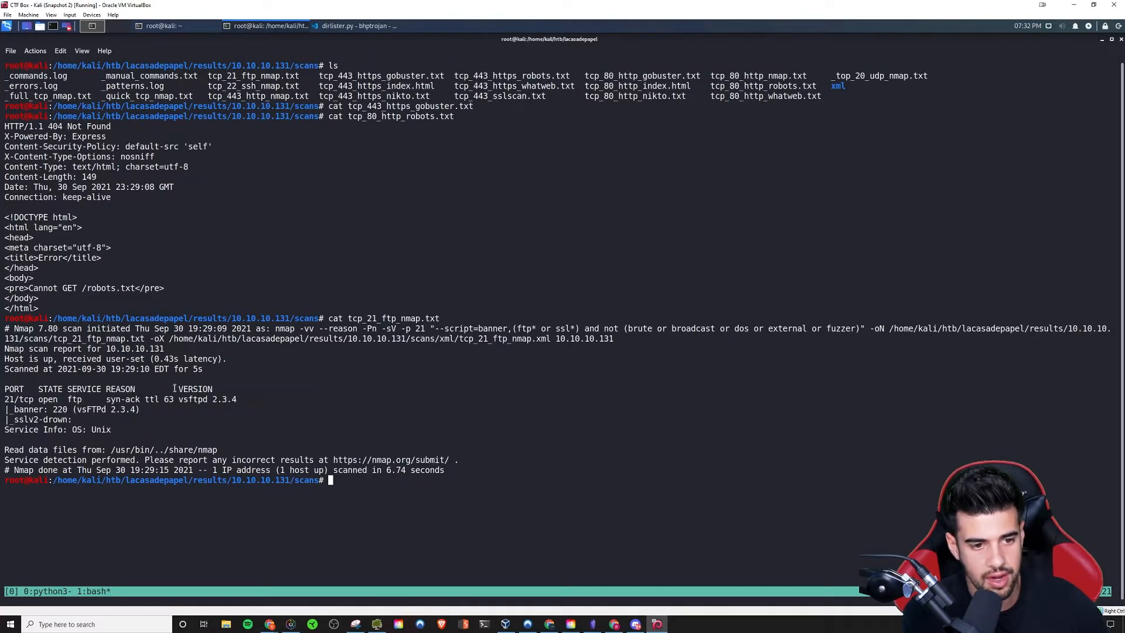
Select and copy the vsftpd 2.3.4 version string from the FTP scan output
{"action": "double_click", "coordinate": [212, 399]}
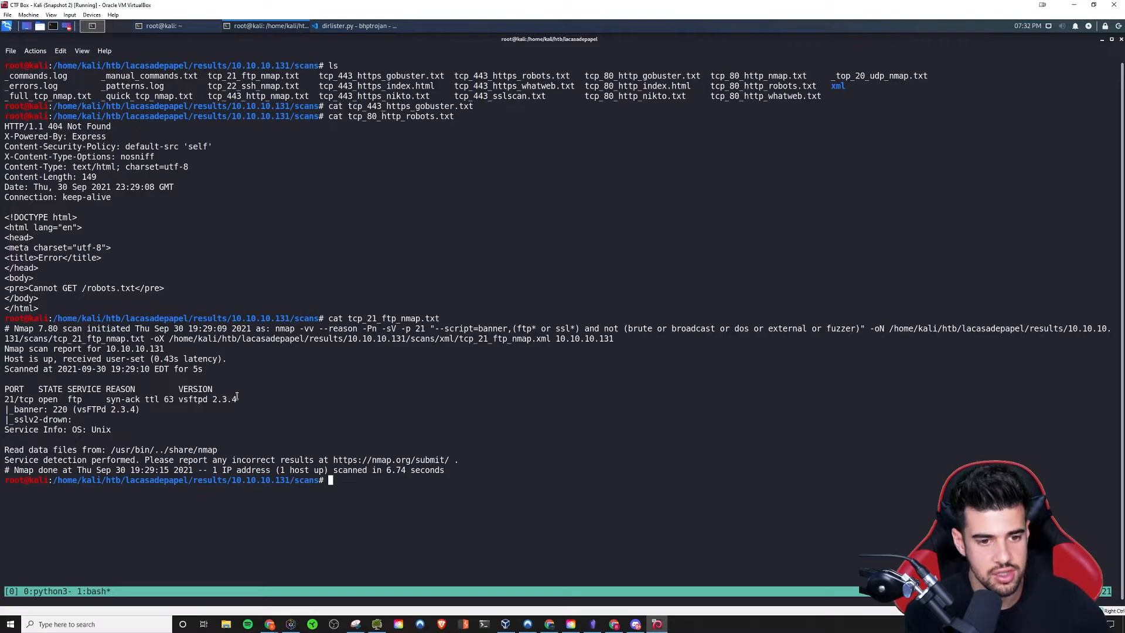
{"action": "double_click", "coordinate": [207, 399]}
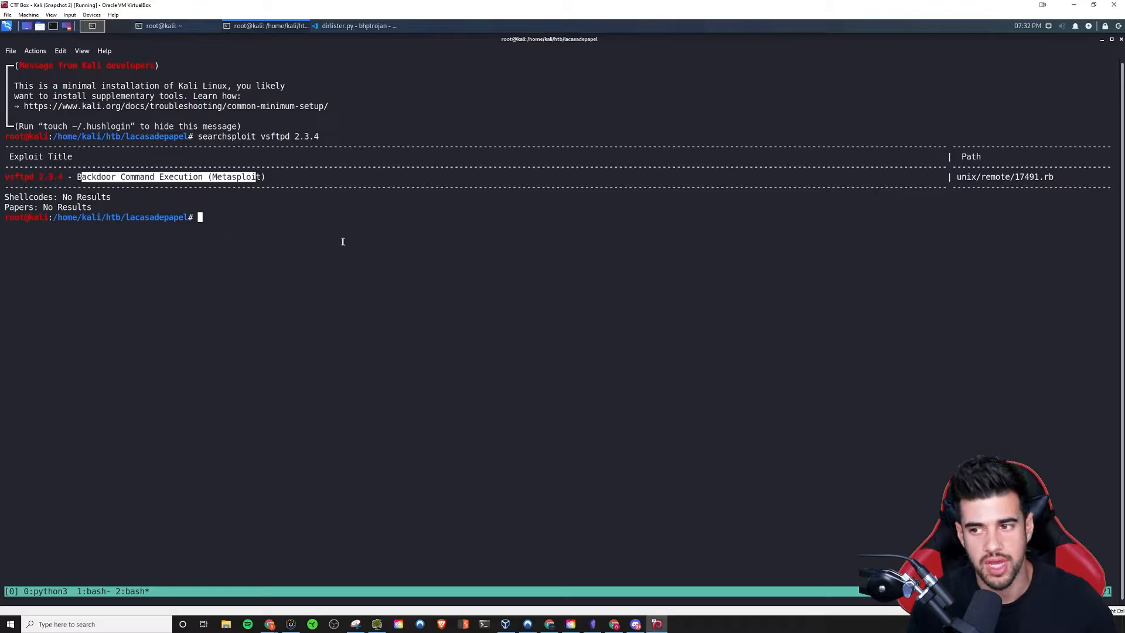
{"action": "mouse_move", "coordinate": [715, 211]}
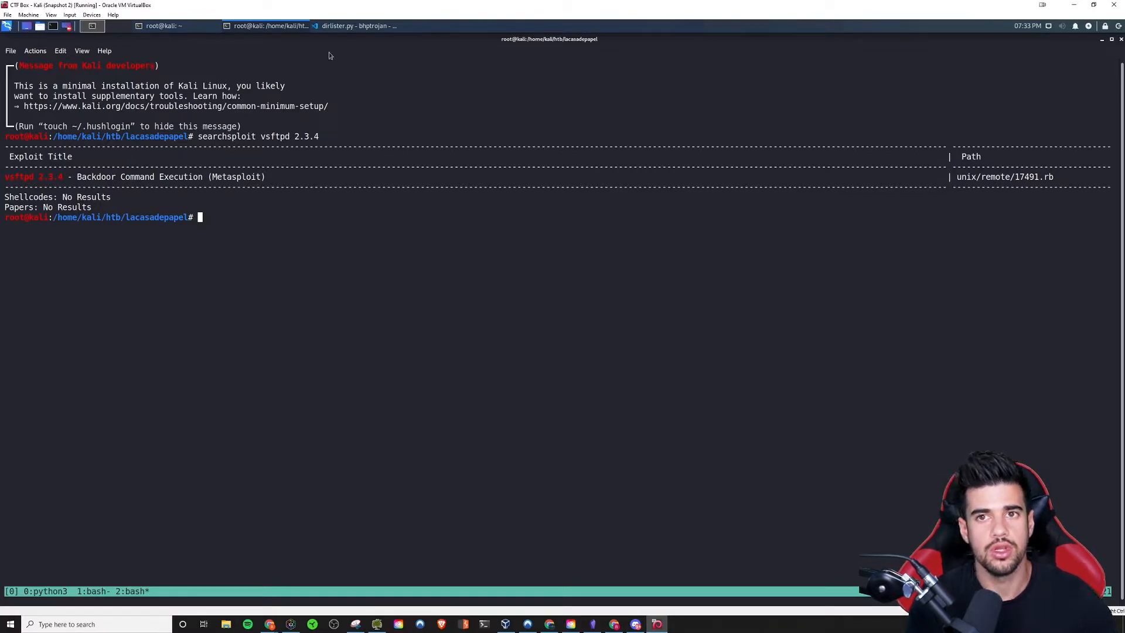
{"action": "mouse_move", "coordinate": [352, 25]}
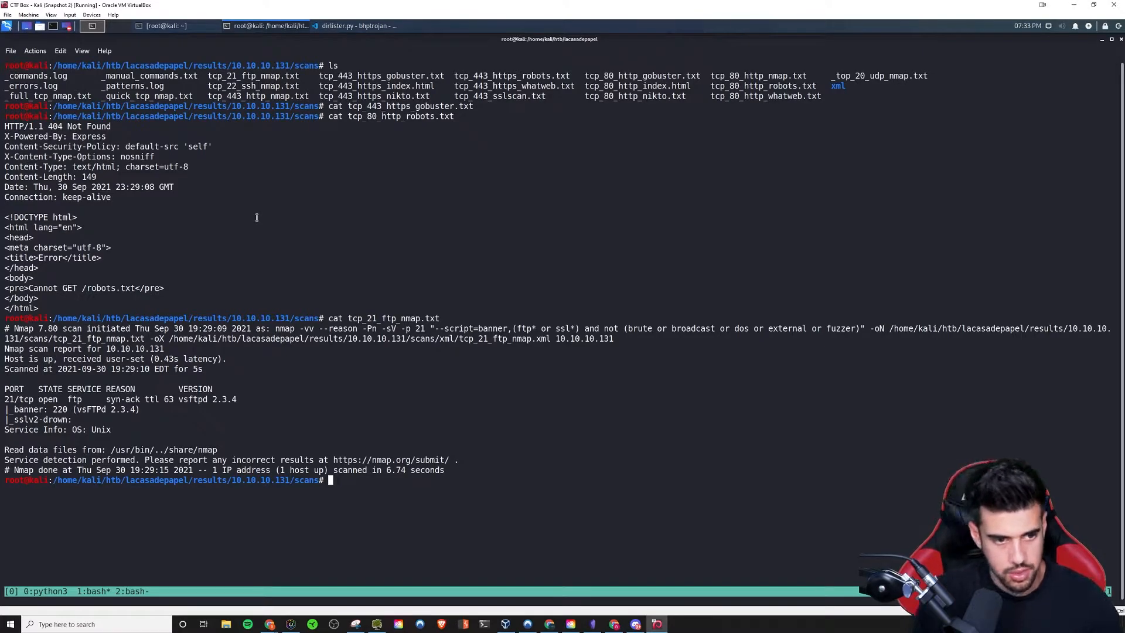
Locate and print the manual commands file from the scans folder
{"action": "type", "text": "ls"}
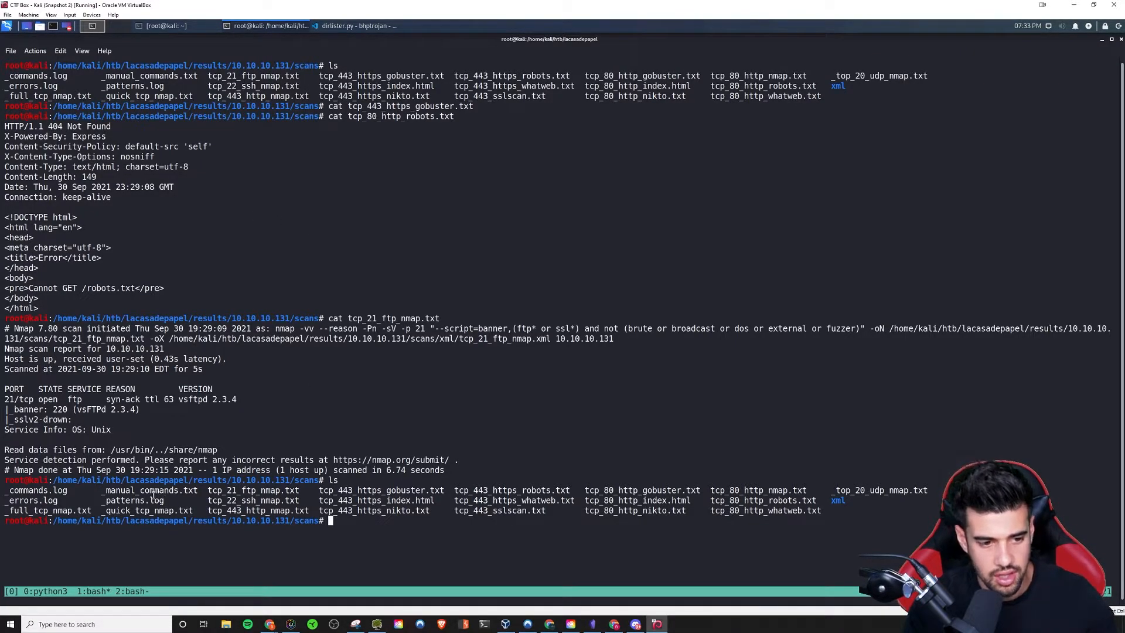
{"action": "double_click", "coordinate": [150, 490]}
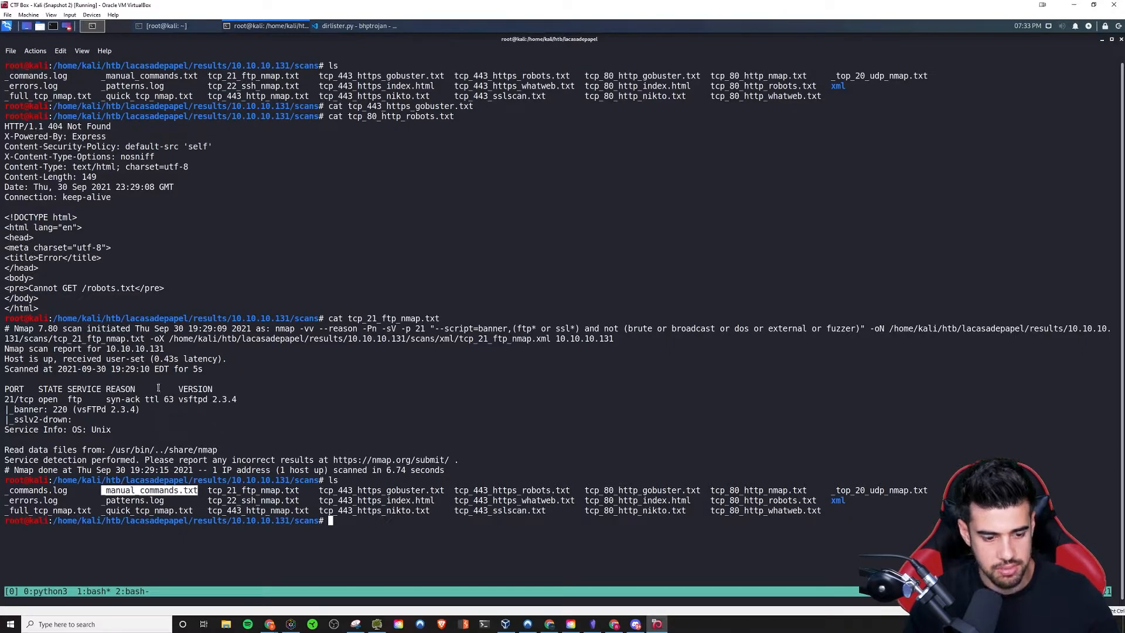
{"action": "type", "text": "cat manual_commands.txt"}
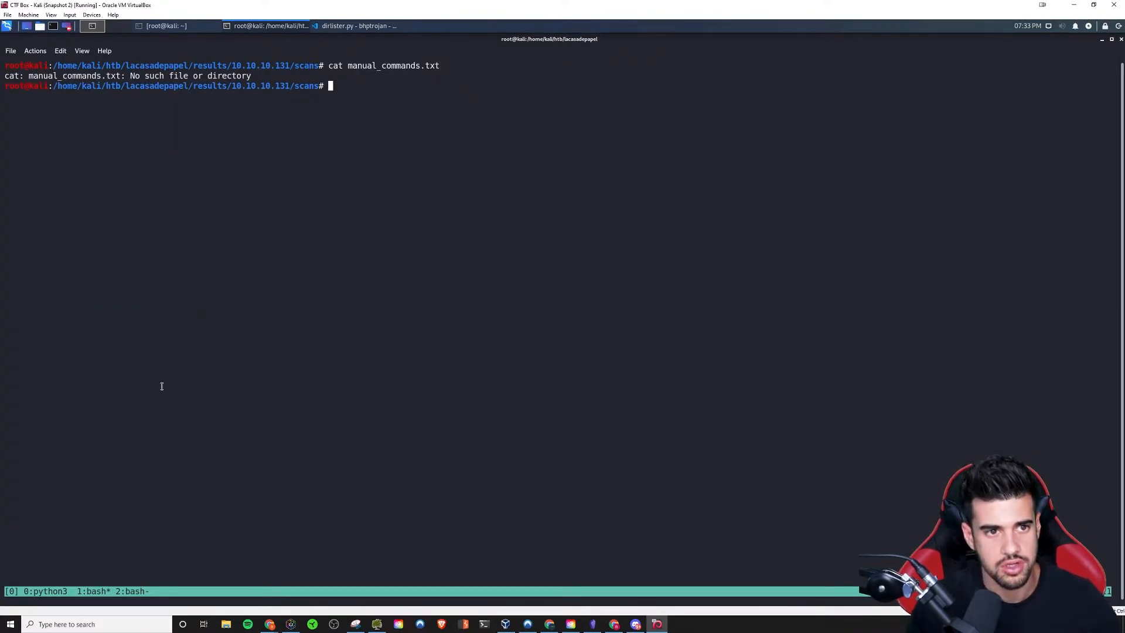
{"action": "type", "text": "ls"}
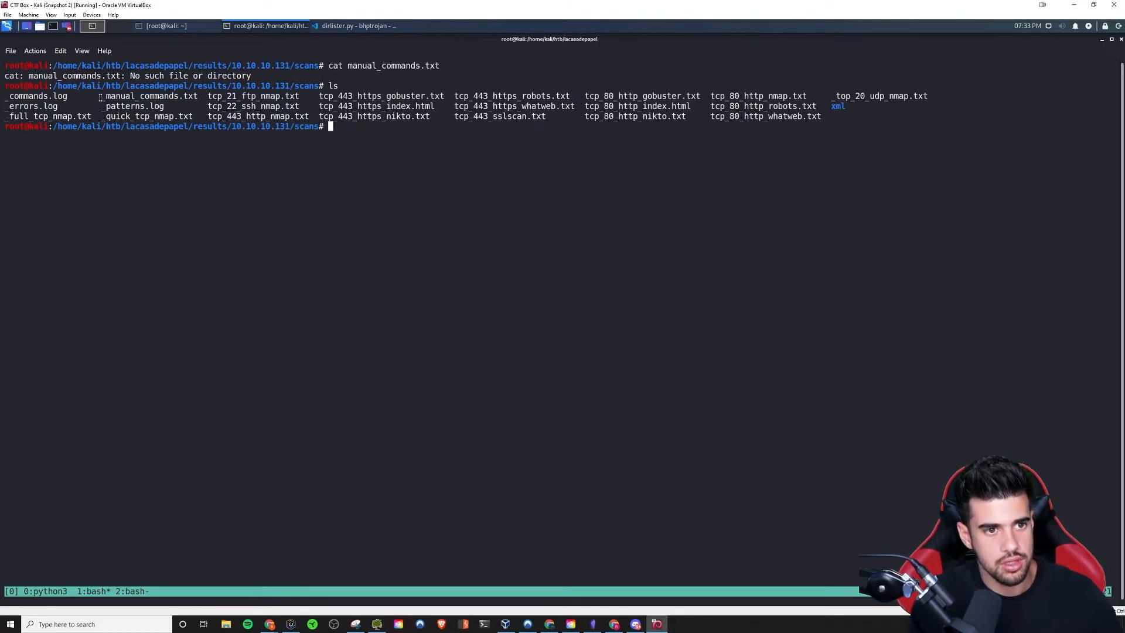
{"action": "type", "text": "ca"}
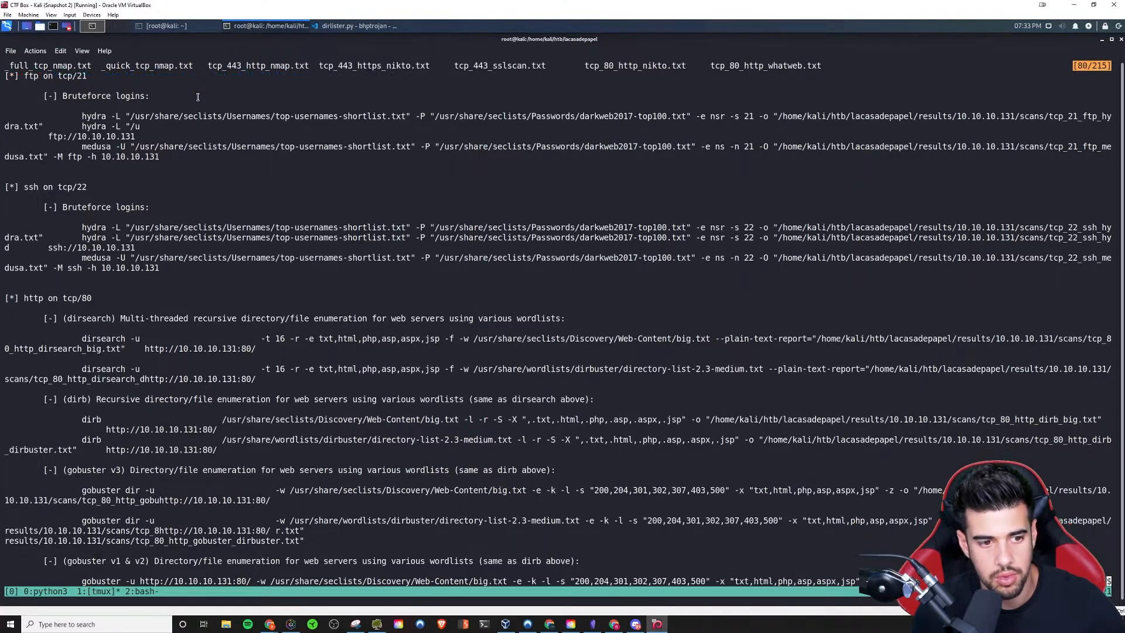
Scroll through the port 80 and 443 web enumeration and bruteforce commands
{"action": "scroll", "scroll_direction": "down", "scroll_amount": 3}
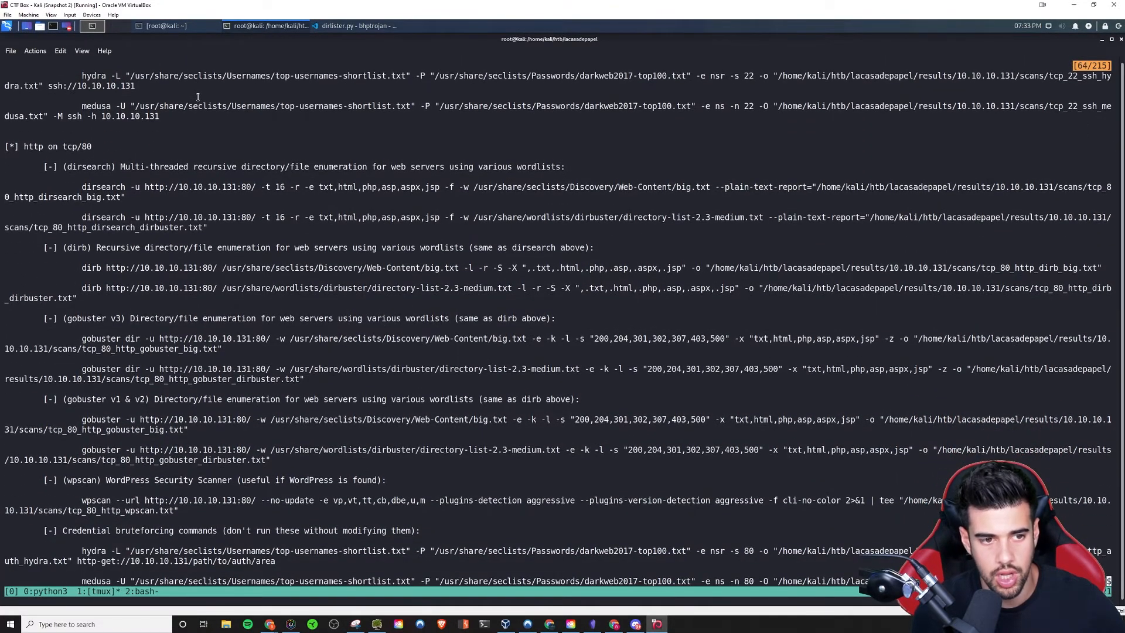
{"action": "scroll", "scroll_direction": "down", "scroll_amount": 3}
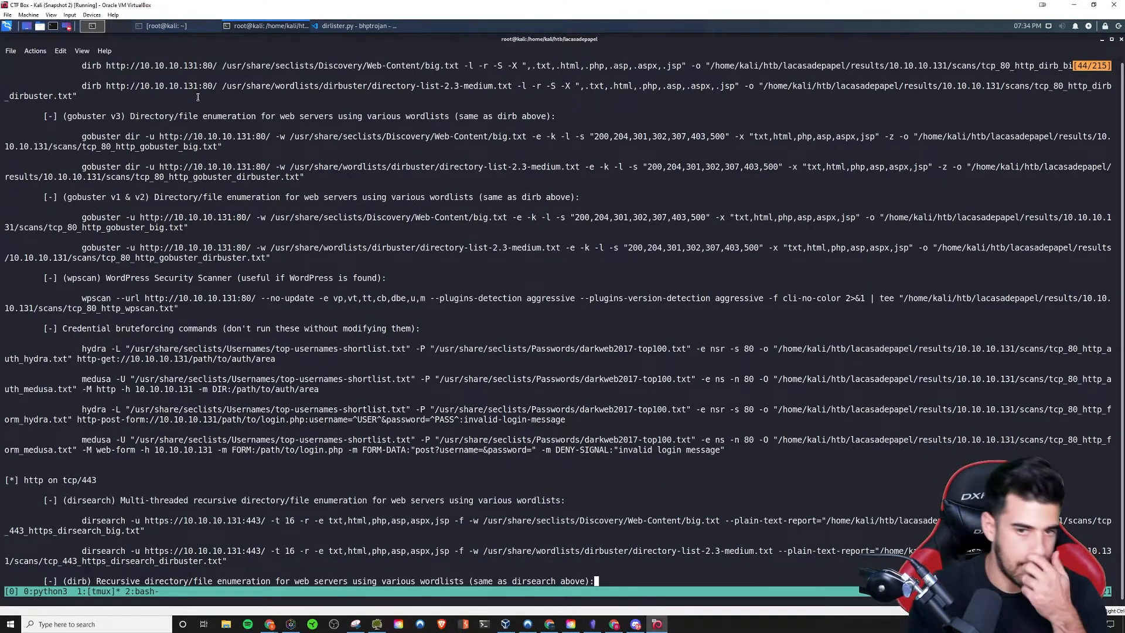
{"action": "scroll", "scroll_direction": "down", "scroll_amount": 3}
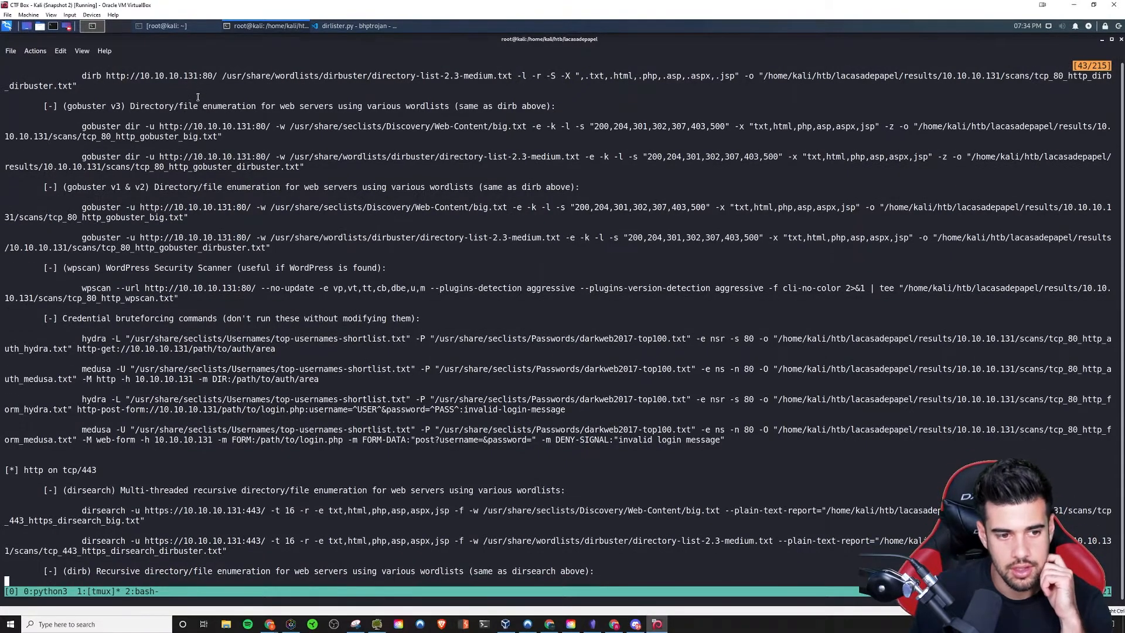
{"action": "scroll", "scroll_direction": "down", "scroll_amount": 3}
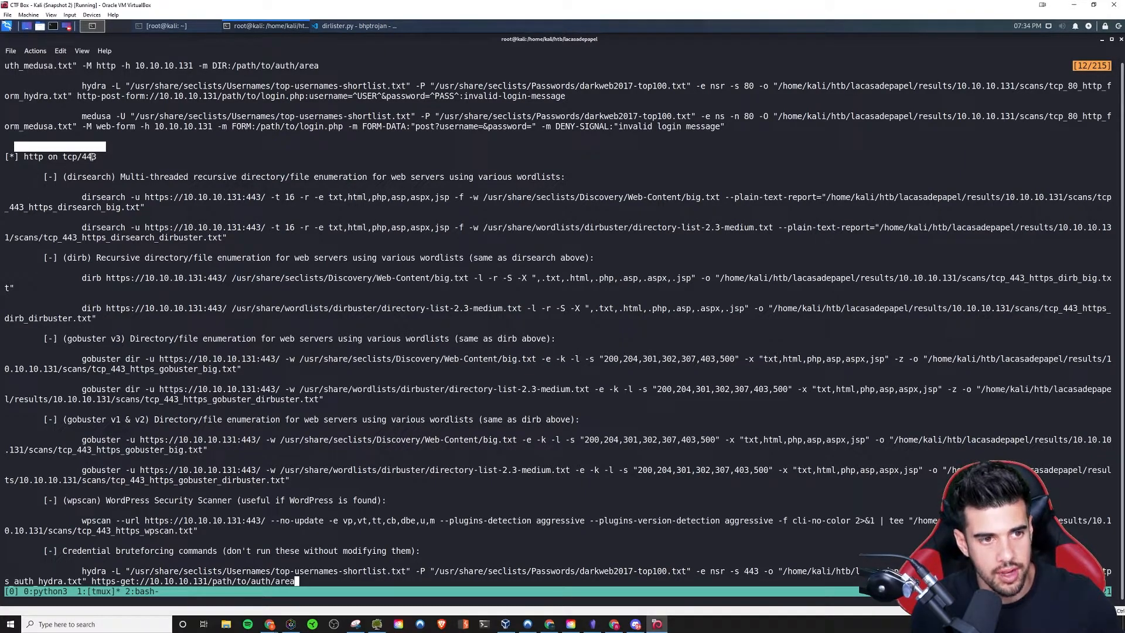
{"action": "scroll", "scroll_direction": "down", "scroll_amount": 3}
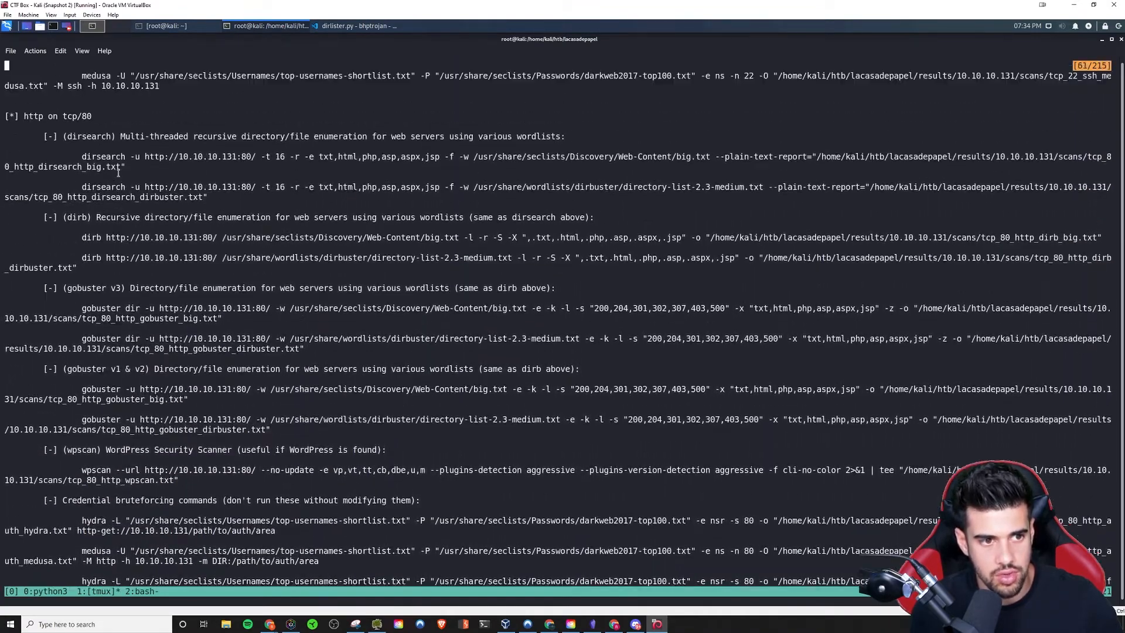
{"action": "scroll", "scroll_direction": "down", "scroll_amount": 3}
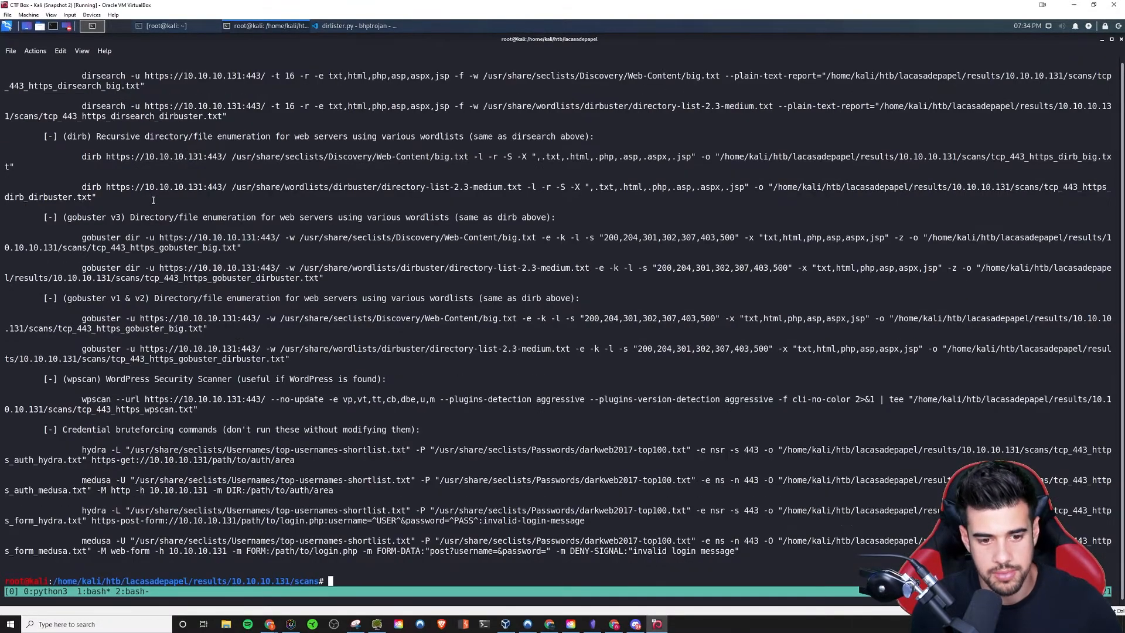
{"action": "type", "text": "ls"}
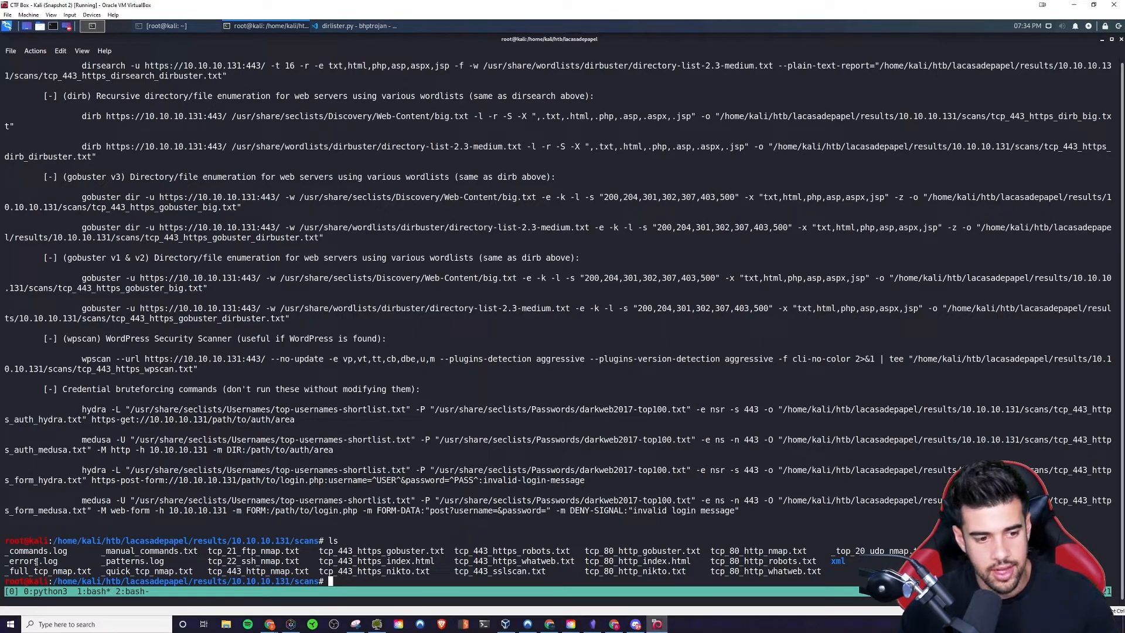
Print _errors.log, showing the tcp/443 gobuster task's non-zero exit code
{"action": "type", "text": "cat"}
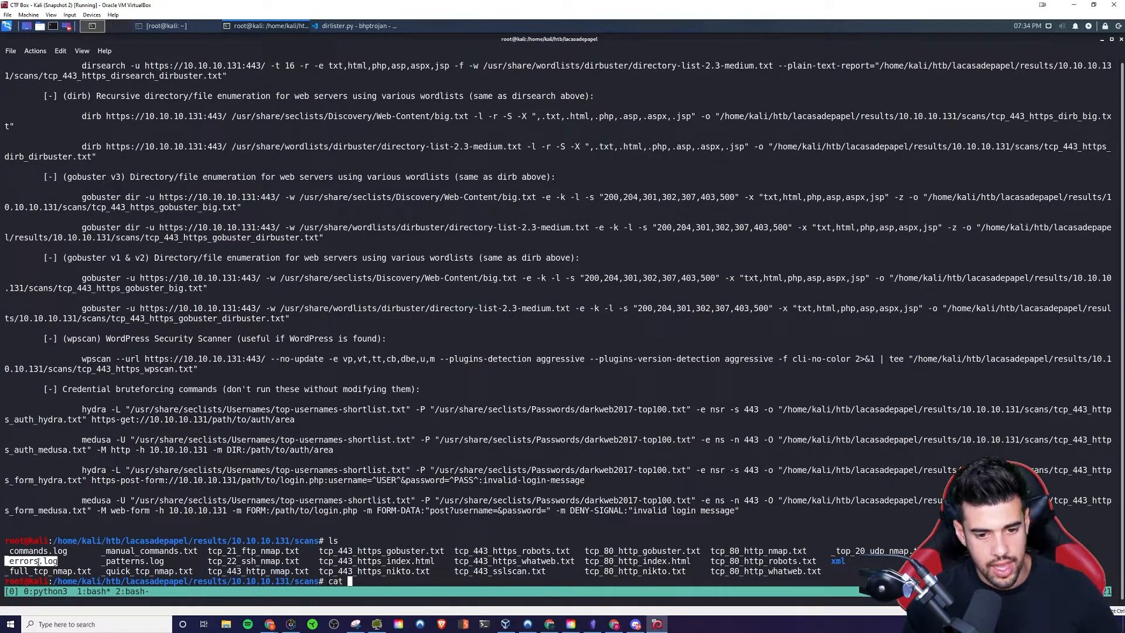
{"action": "type", "text": "_errors.log"}
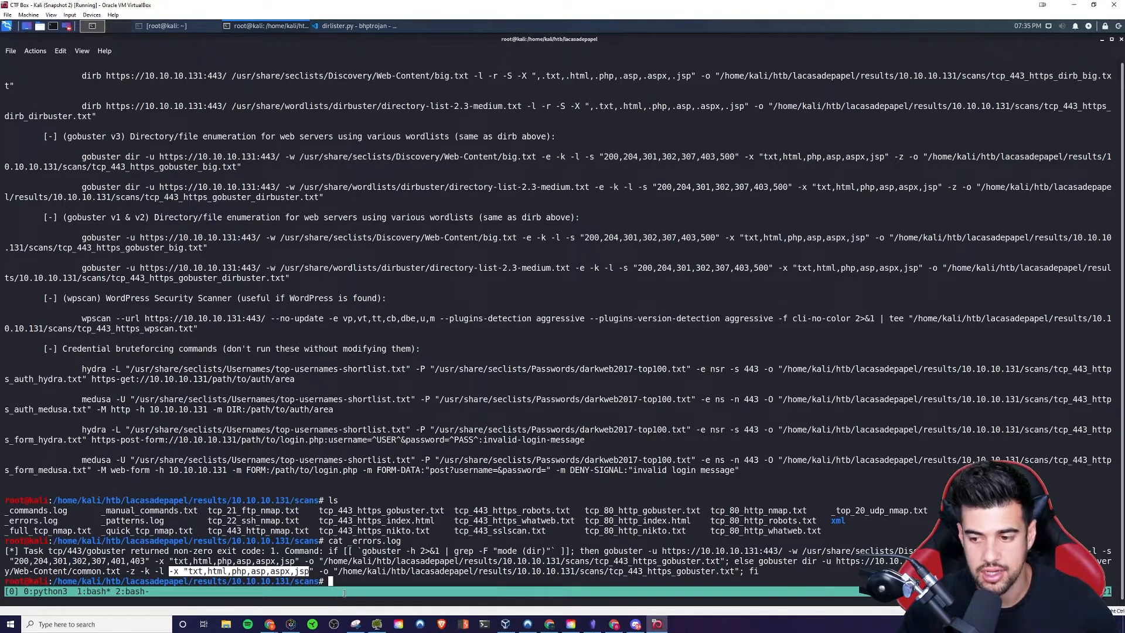
{"action": "mouse_move", "coordinate": [165, 510]}
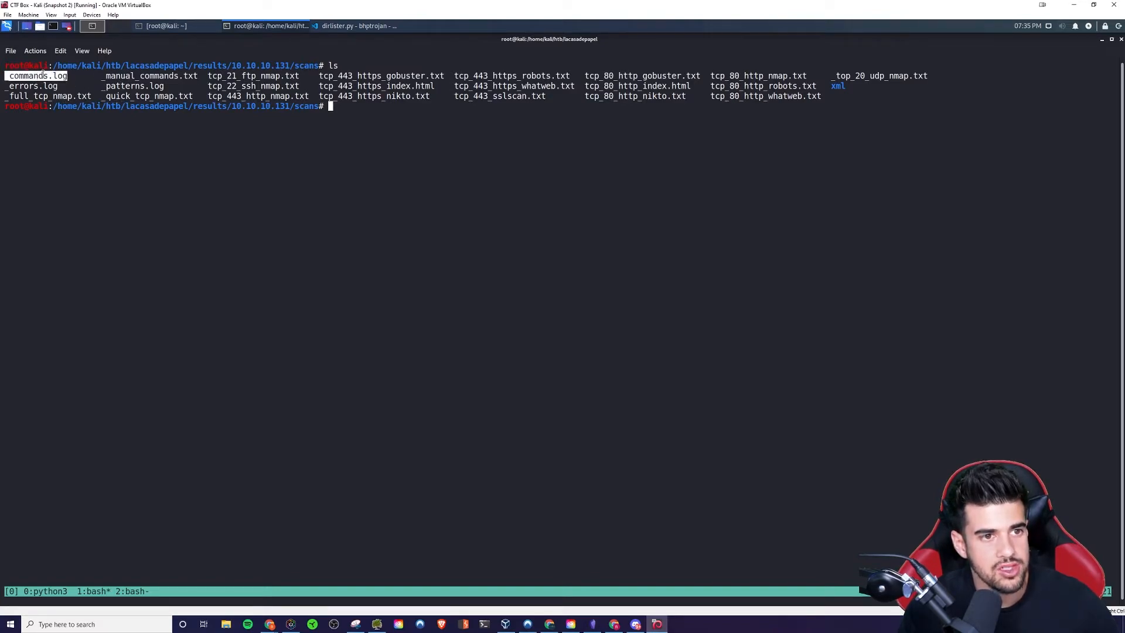
Print _commands.log and scroll through every scan command run against 10.10.10.131
{"action": "type", "text": "cat _commands.log"}
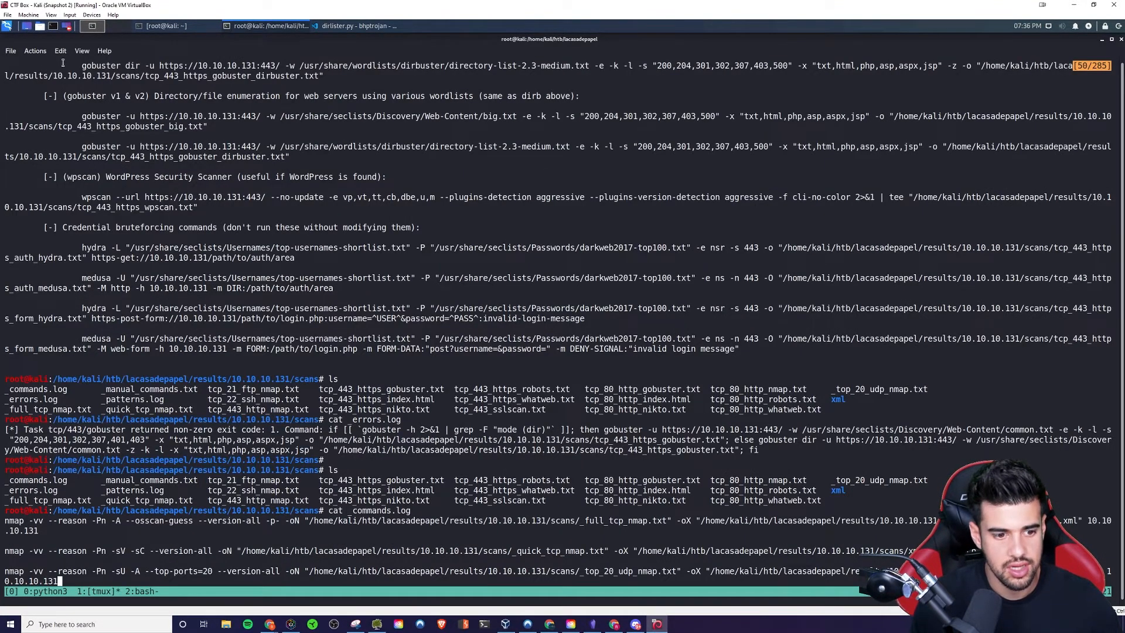
{"action": "scroll", "scroll_direction": "down", "scroll_amount": 3}
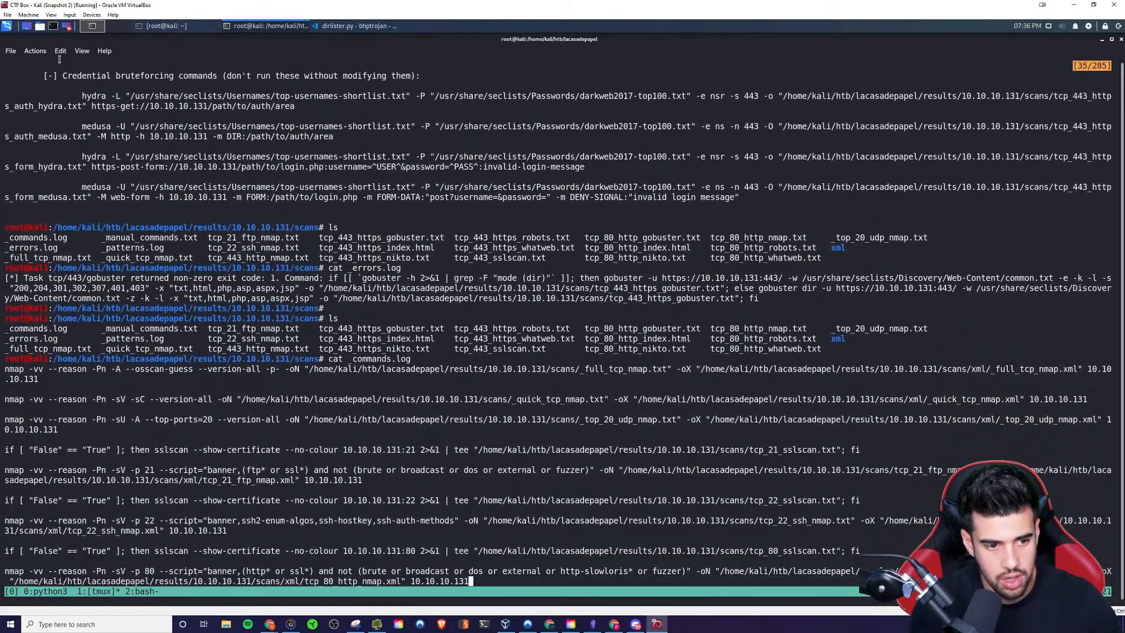
{"action": "scroll", "scroll_direction": "down", "scroll_amount": 3}
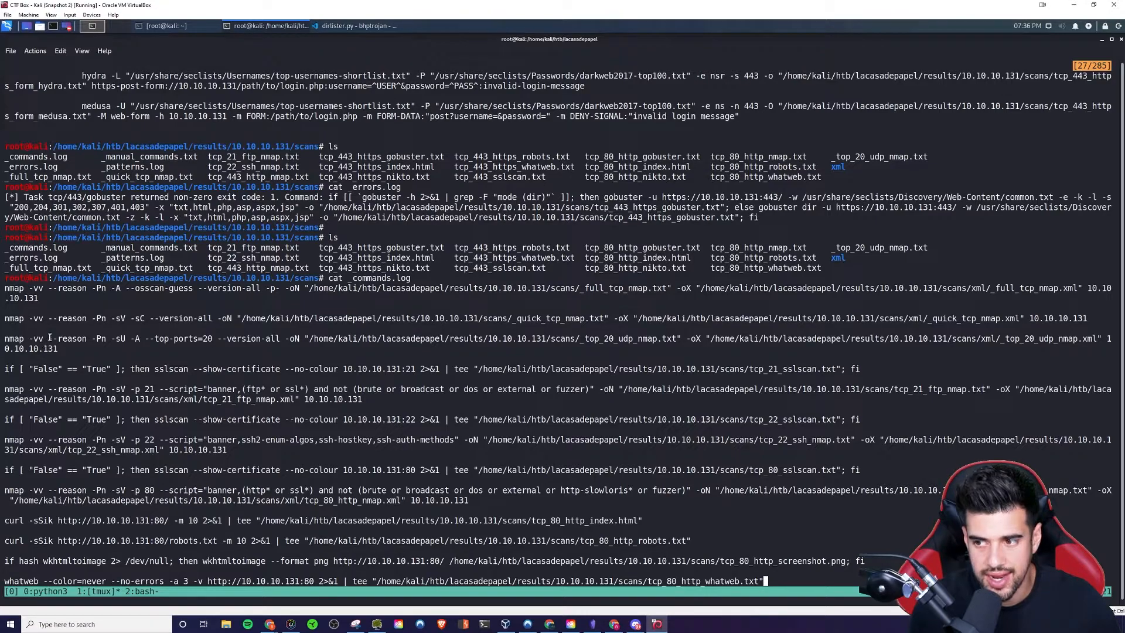
{"action": "scroll", "scroll_direction": "down", "scroll_amount": 3}
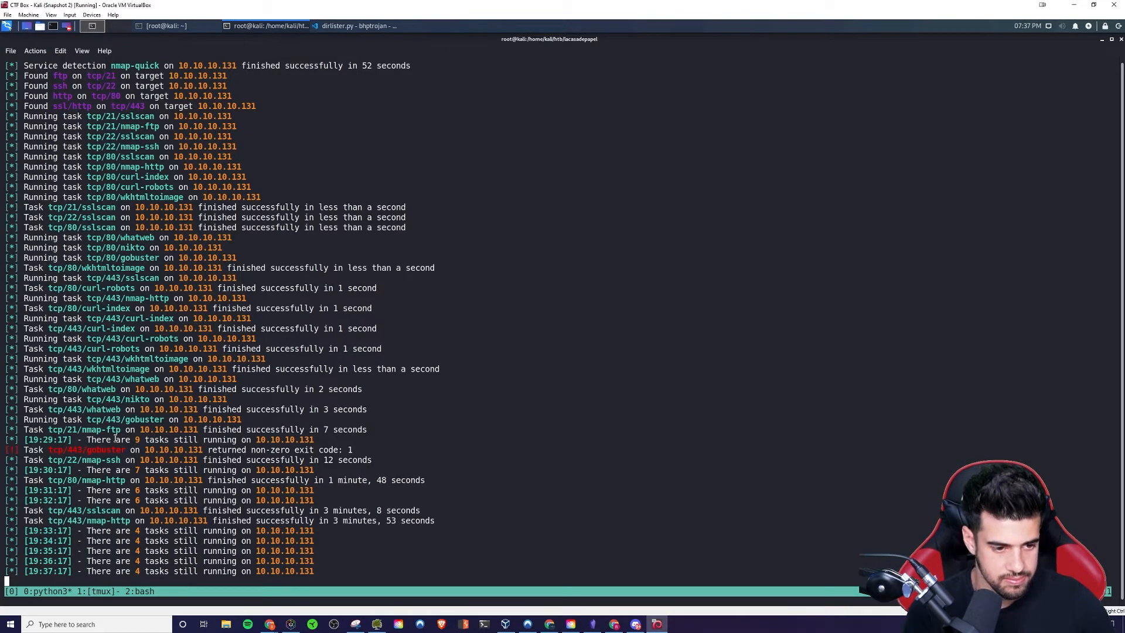
{"action": "mouse_move", "coordinate": [422, 420]}
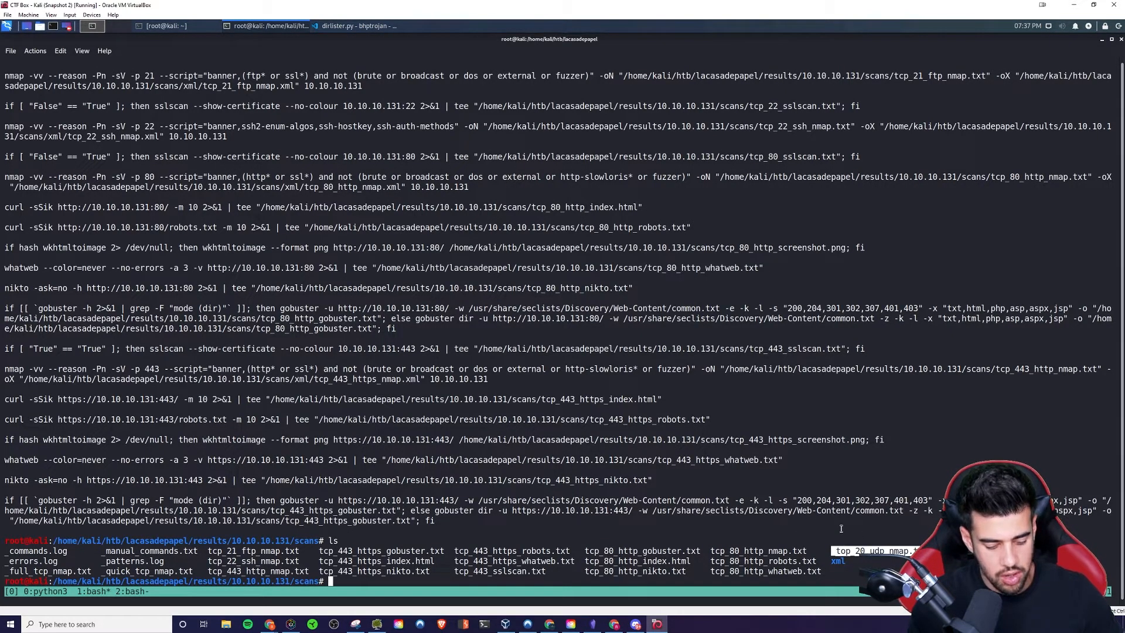
Print _top_20_udp_nmap.txt showing all UDP ports closed, then relist the scans folder
{"action": "type", "text": "cat _top_20_udp_nmap.txt"}
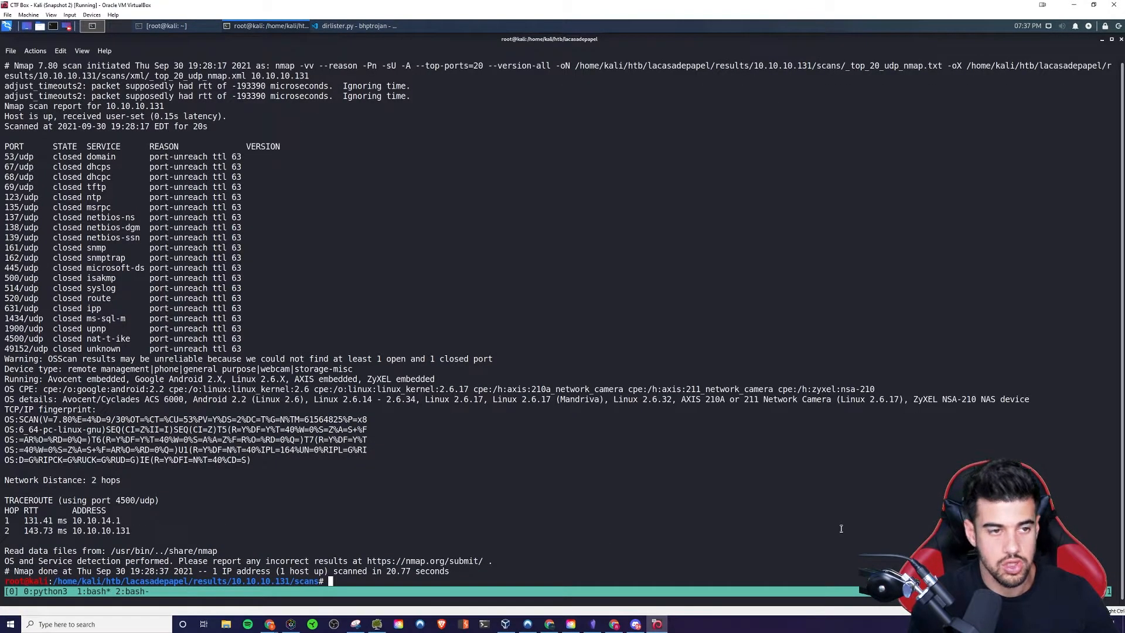
{"action": "type", "text": "ls"}
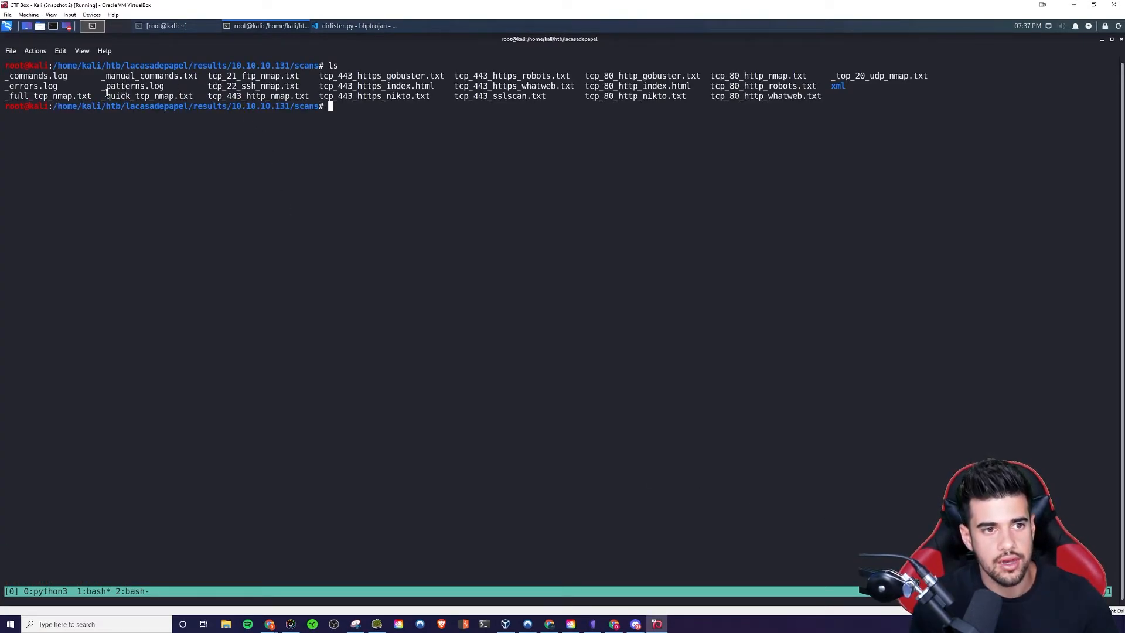
Print _full_tcp_nmap.txt via tab completion, showing only the scan start line
{"action": "type", "text": "cat _f"}
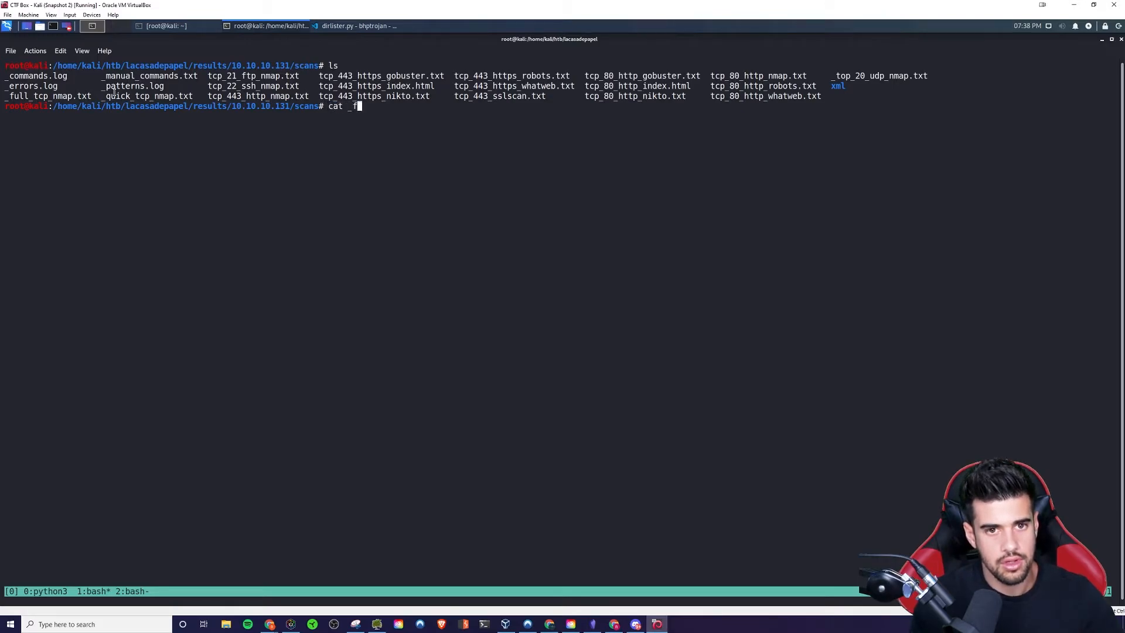
{"action": "key", "text": "Return"}
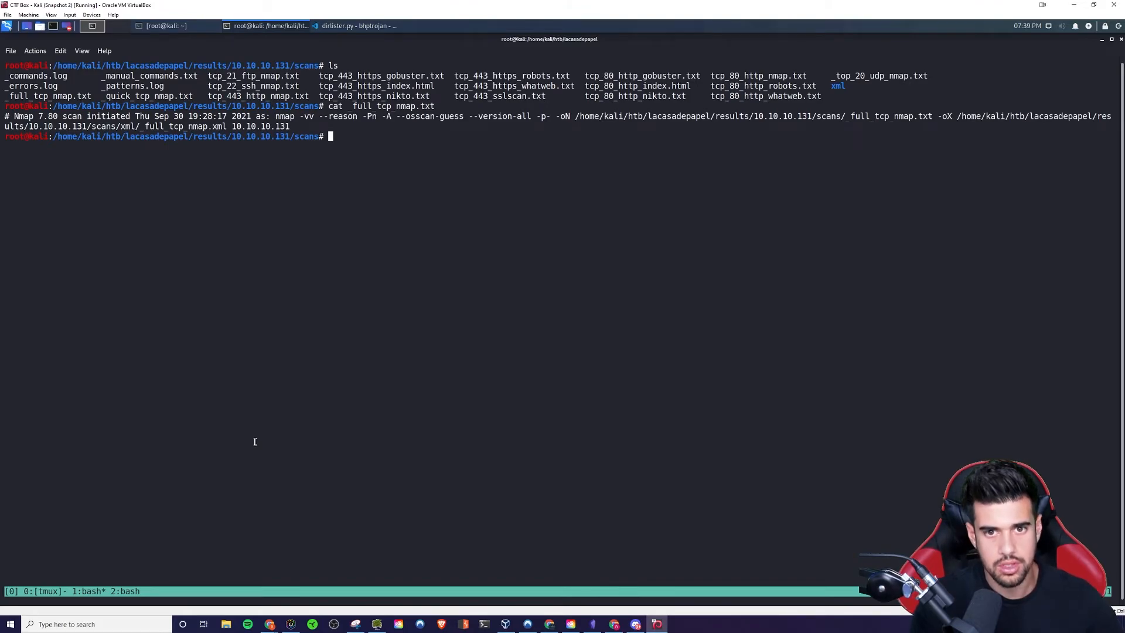
List the scans folder again (after mistyped 'la') and start changing into xml/
{"action": "type", "text": "la"}
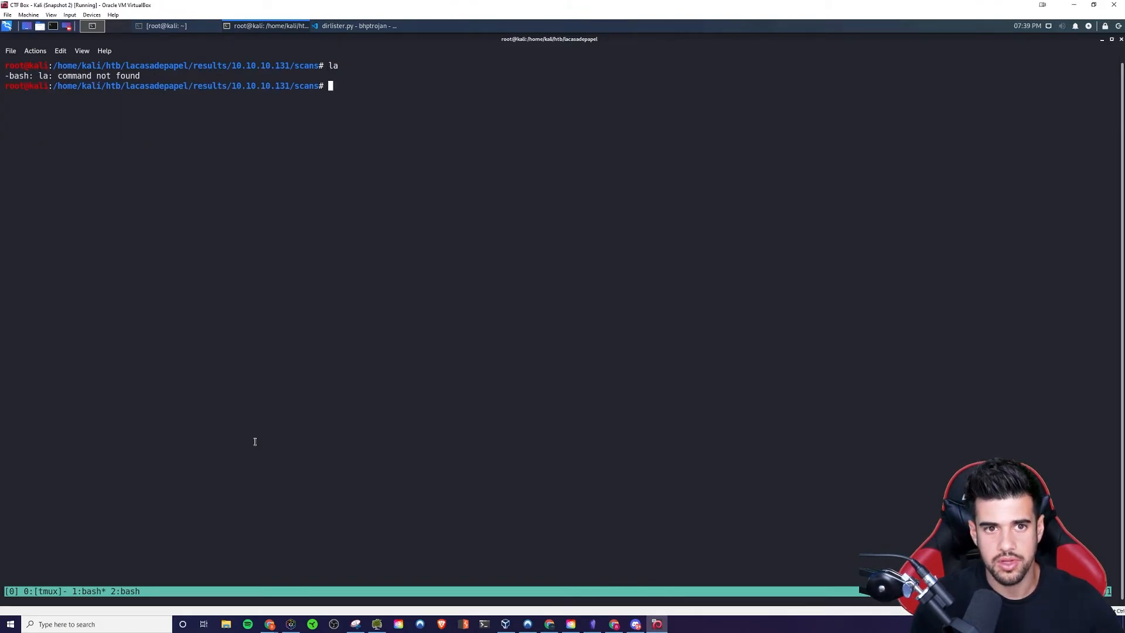
{"action": "type", "text": "ls"}
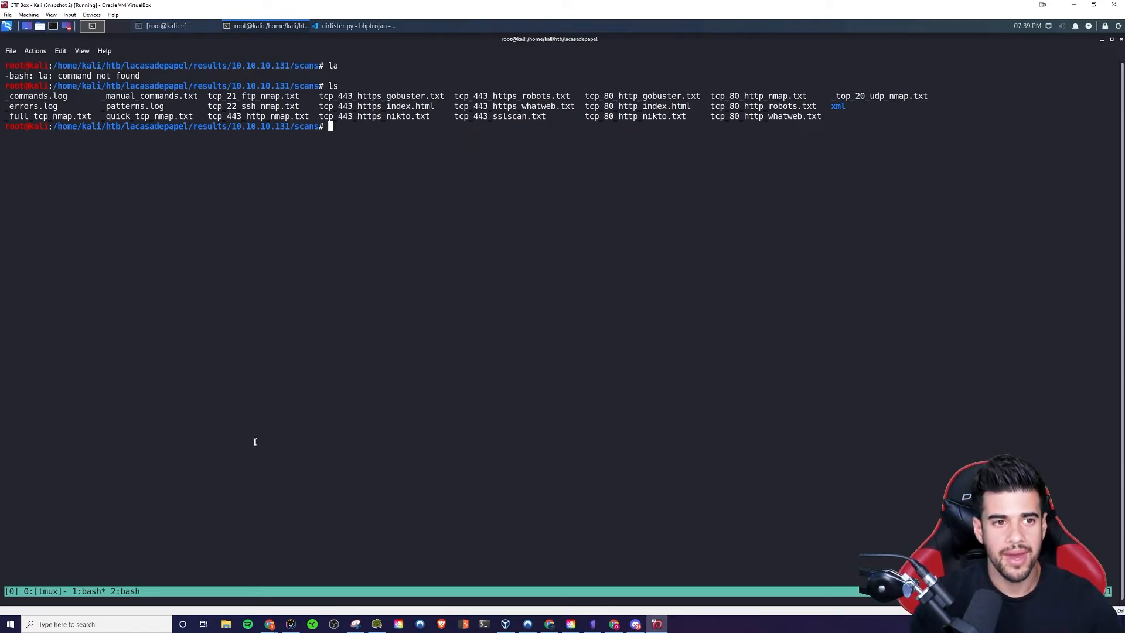
{"action": "type", "text": "cd xml/"}
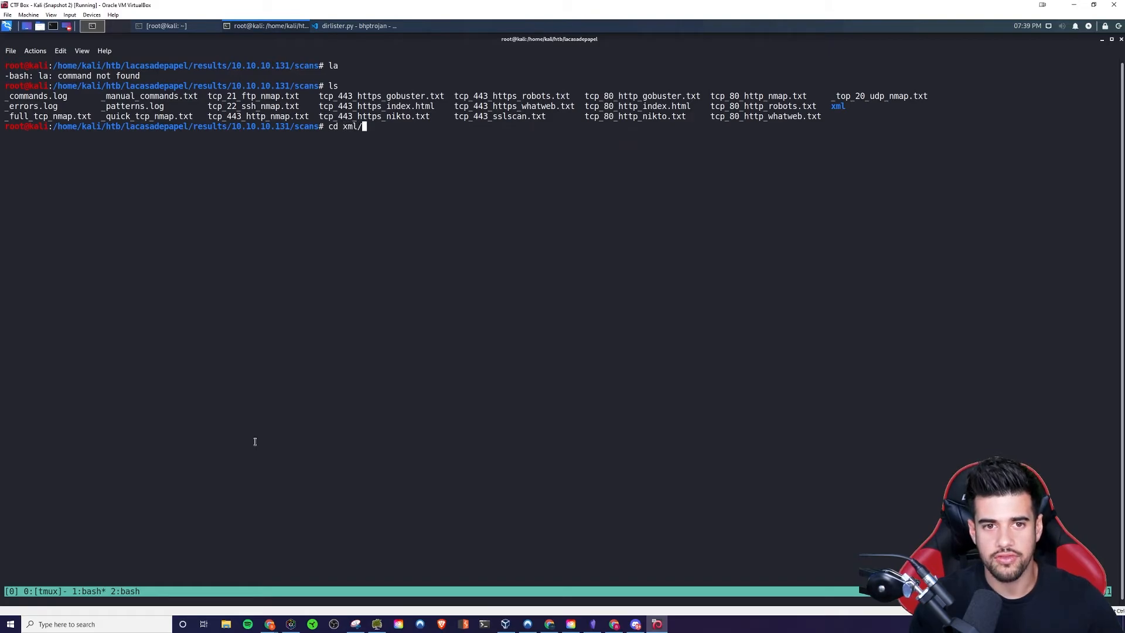